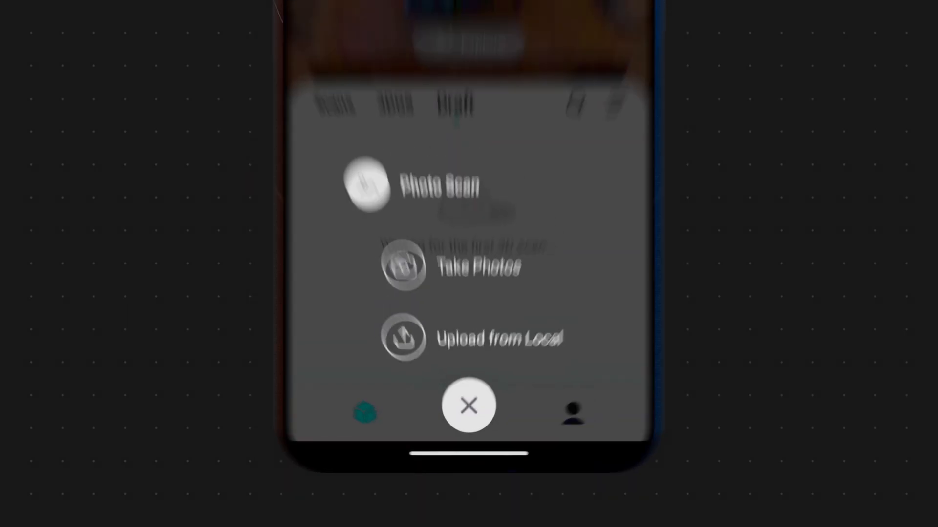
Step: Start a photo scan by taking new photos and dismiss the capturing tips
click(402, 268)
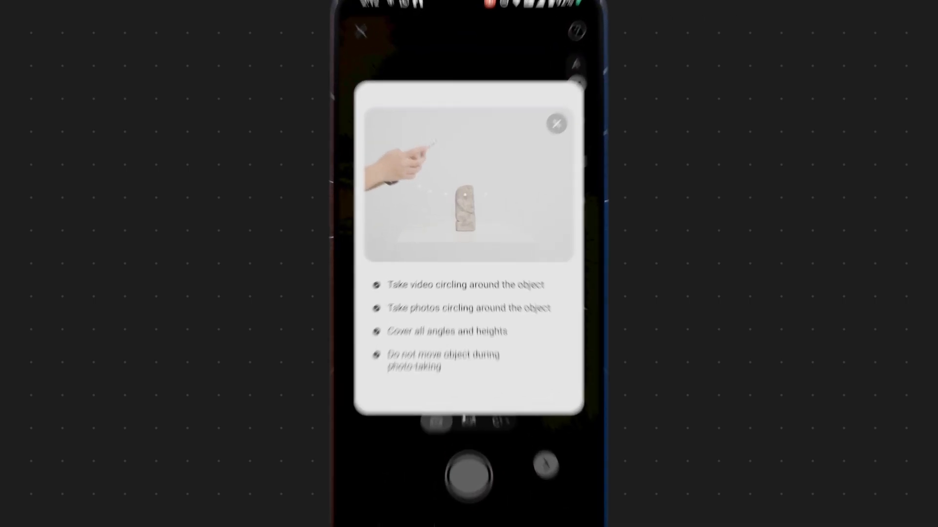
click(557, 123)
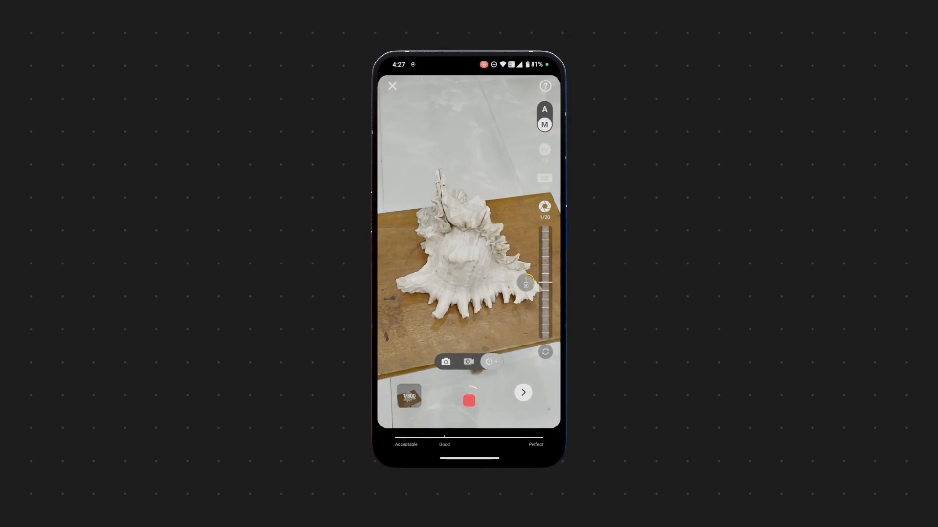
Step: Capture several photos of the conch shell from different angles while circling it
click(491, 362)
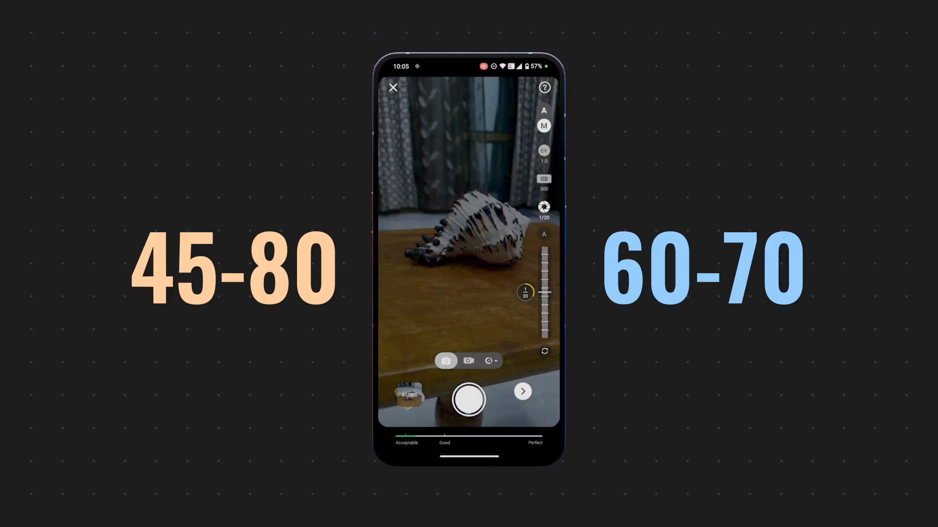
click(469, 399)
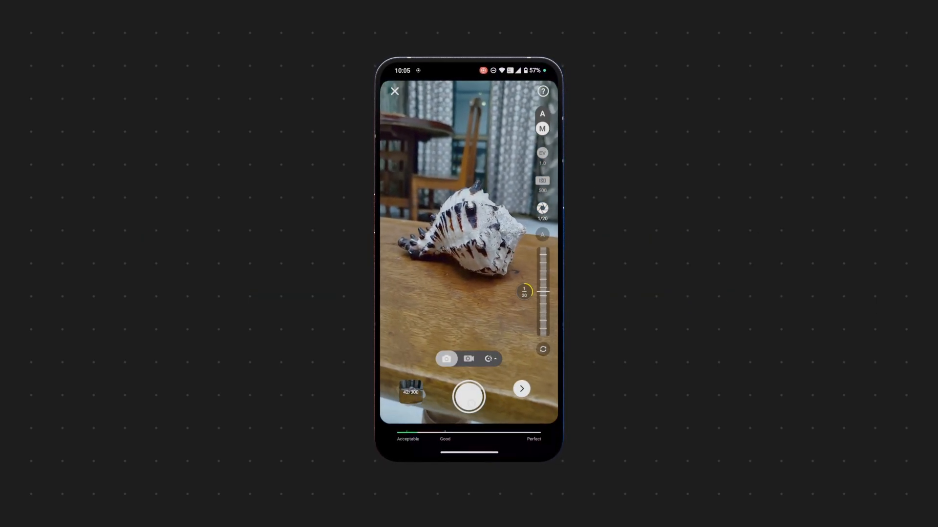
click(468, 396)
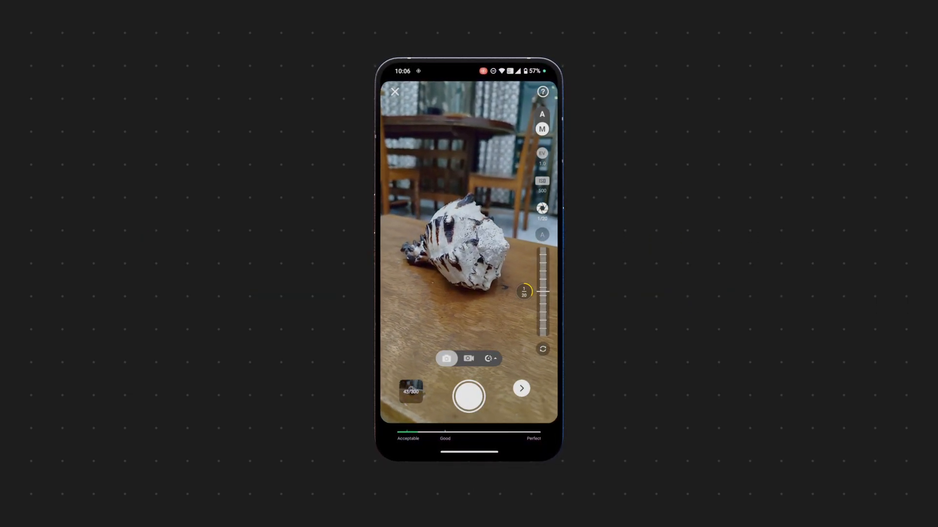
click(469, 396)
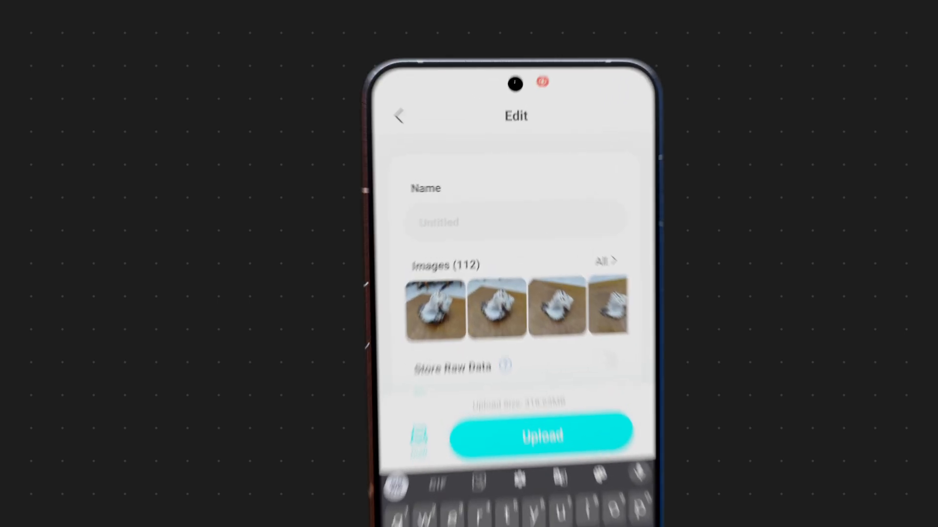
Step: Name the scan 'Conch Photoscan 1' and review the Store Raw Data and Auto Object Masking help
click(605, 261)
text(Conch Photoscan 1)
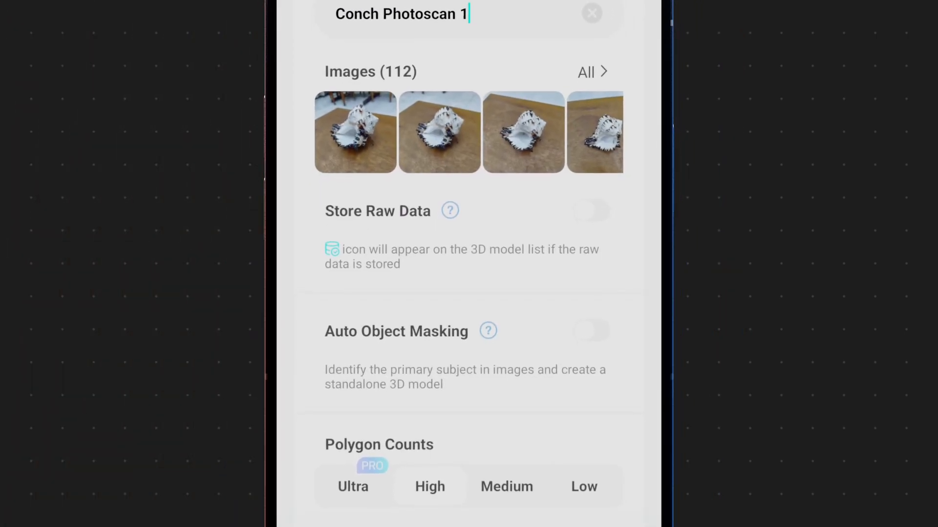
click(450, 211)
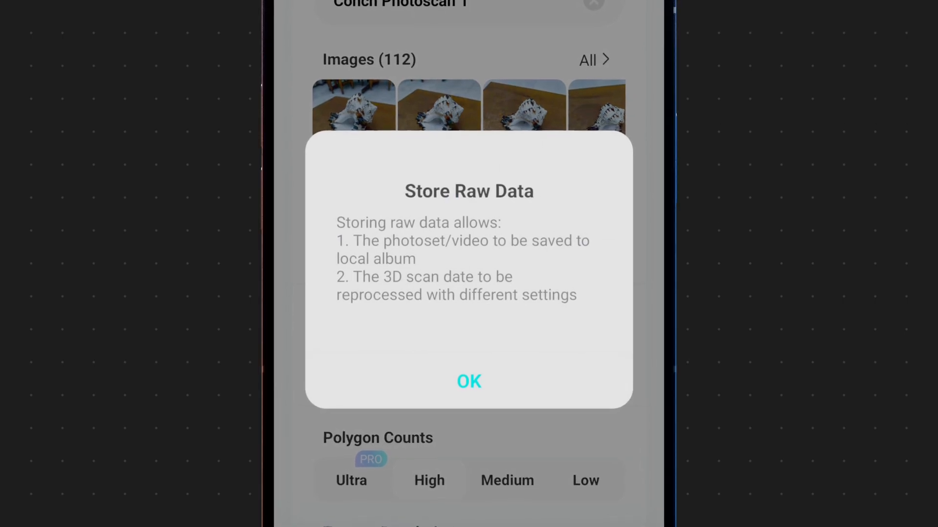
click(468, 381)
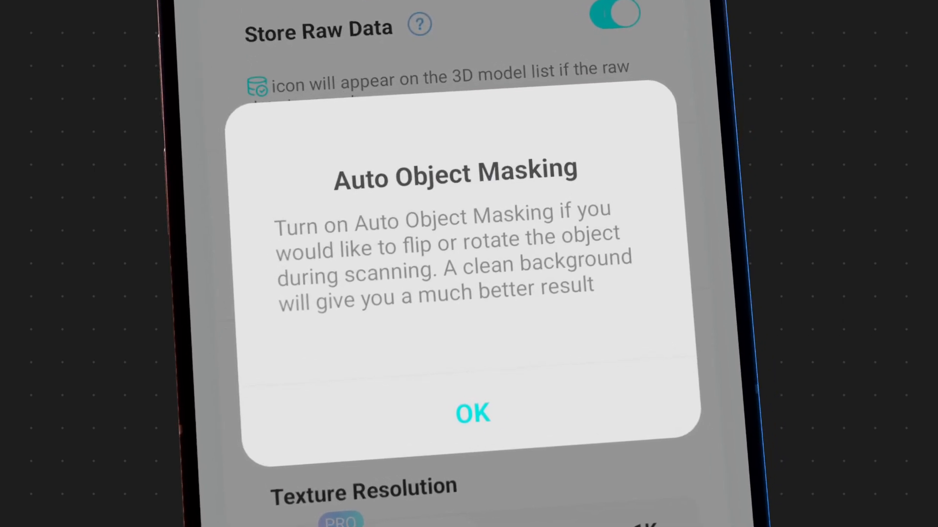
click(471, 413)
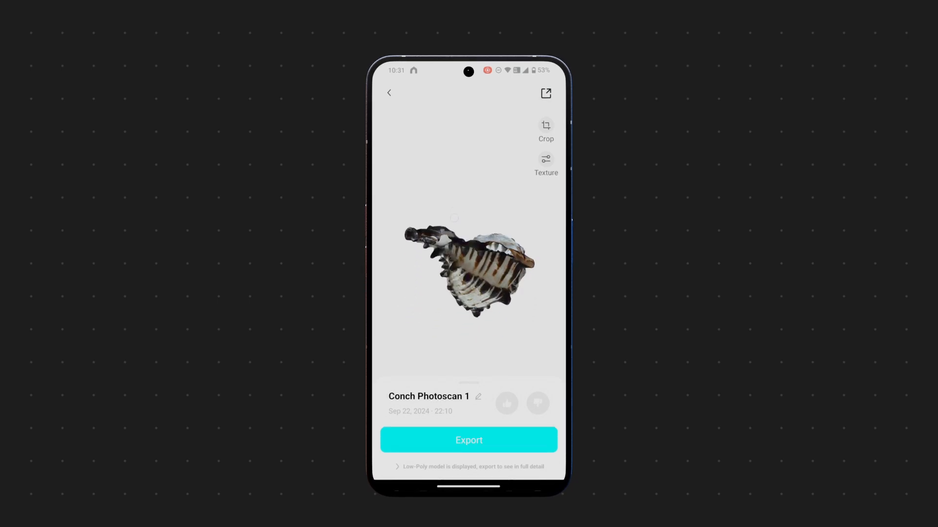
Step: Review the Texture Smoothing help in the upload settings, with OBJ kept as format
click(468, 440)
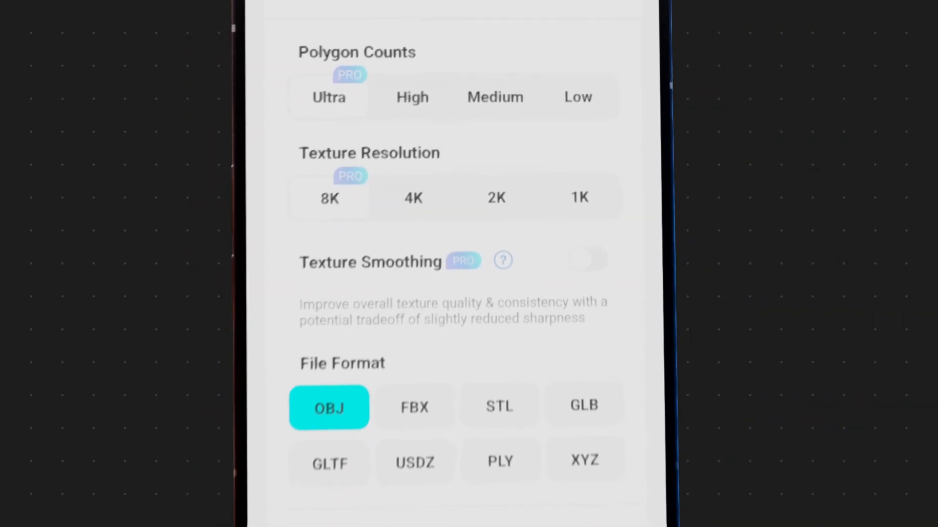
click(503, 260)
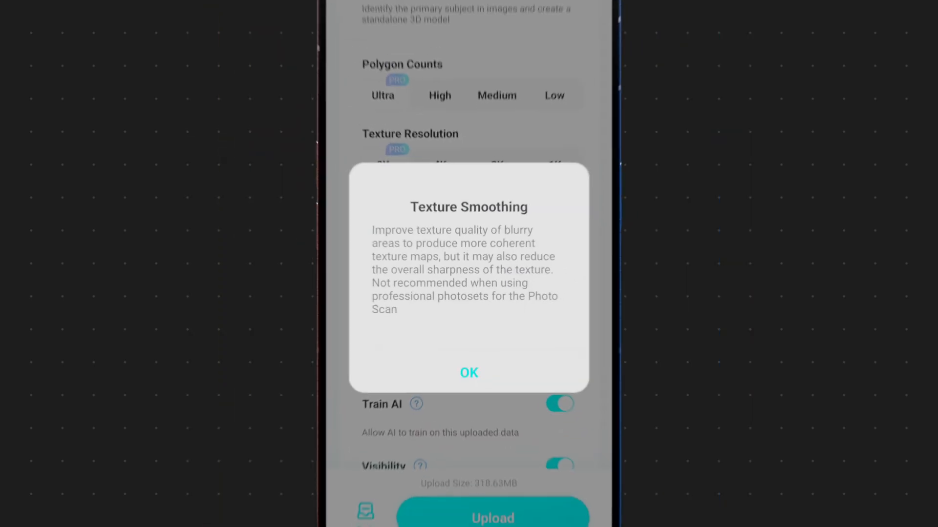
click(469, 372)
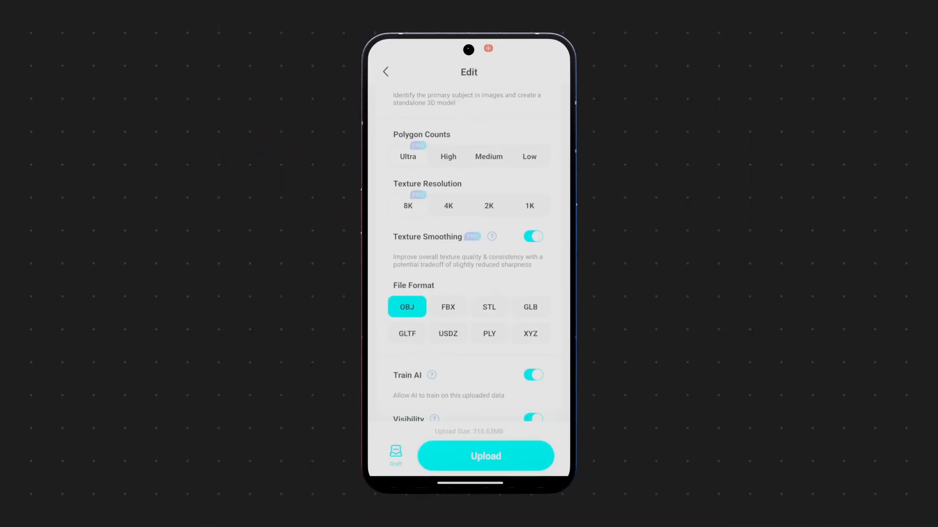
click(448, 306)
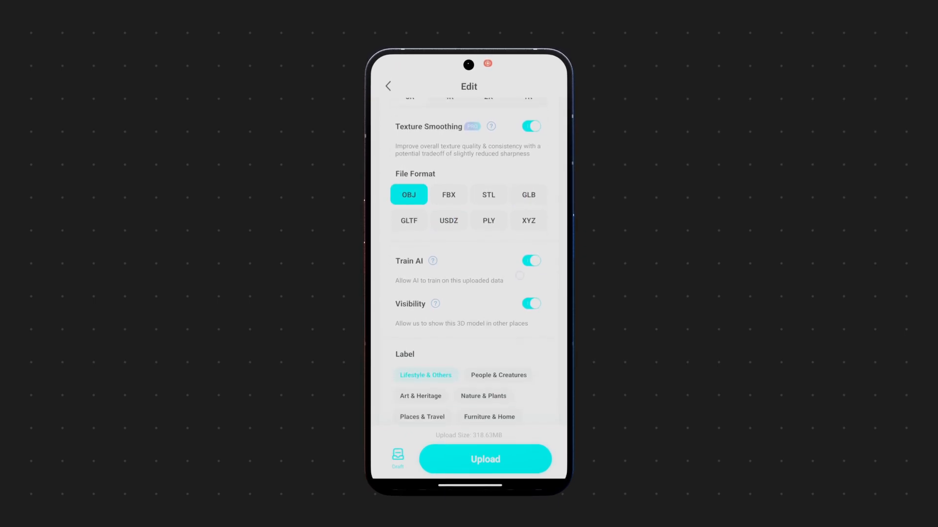
click(432, 261)
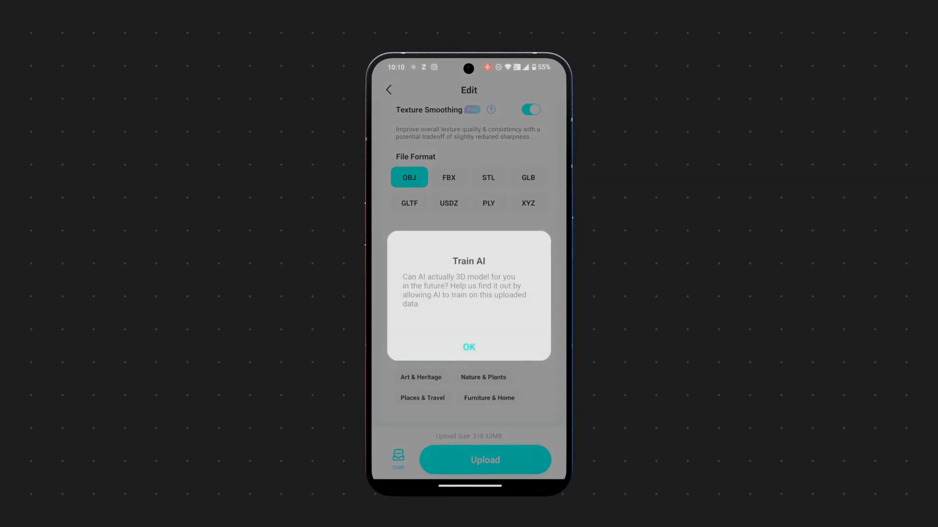
click(468, 347)
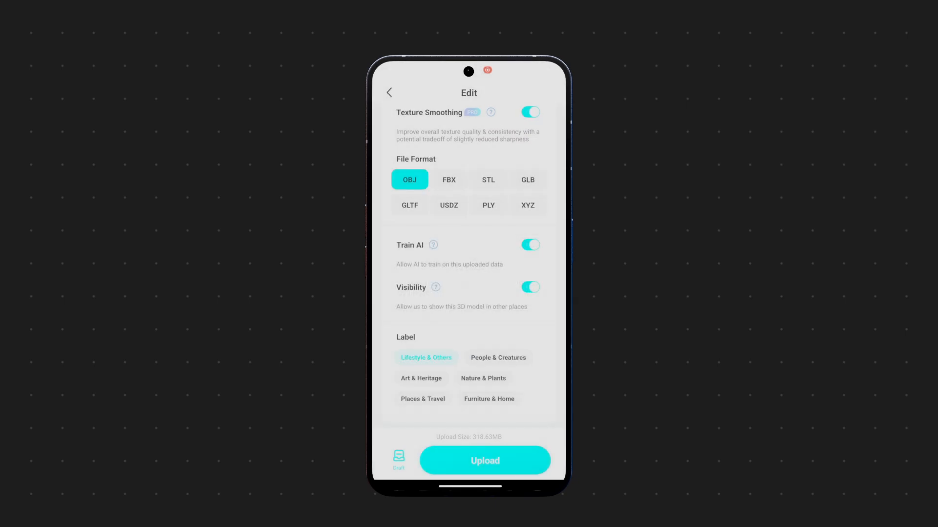
click(485, 460)
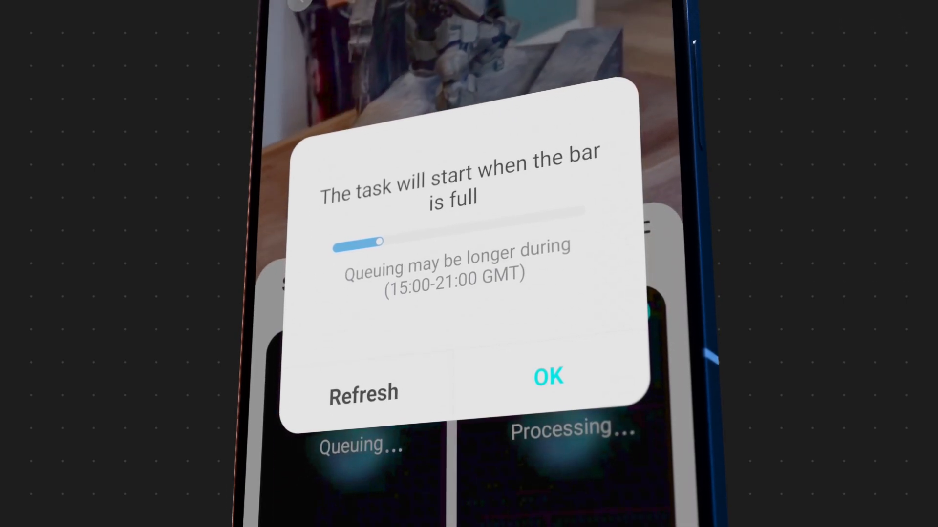
Step: Dismiss the queuing and processing notices and close the scan video preview
click(546, 376)
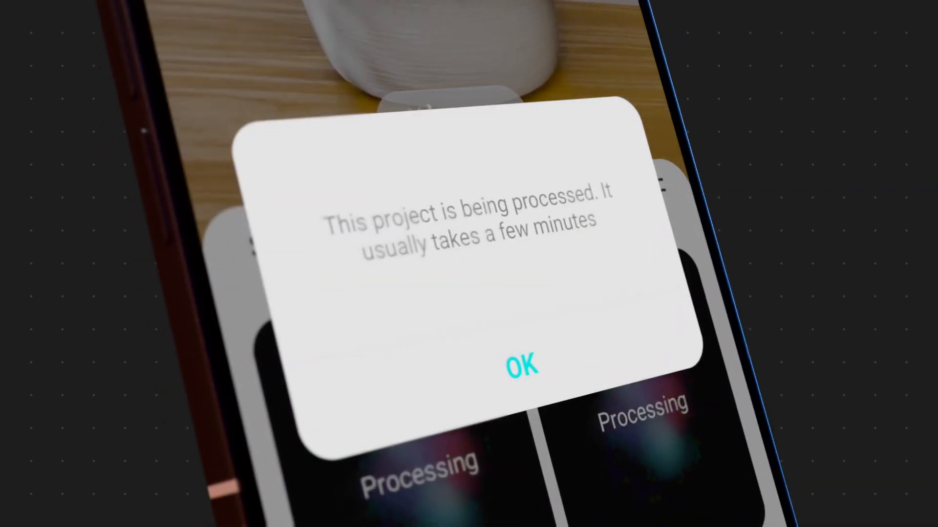
click(521, 366)
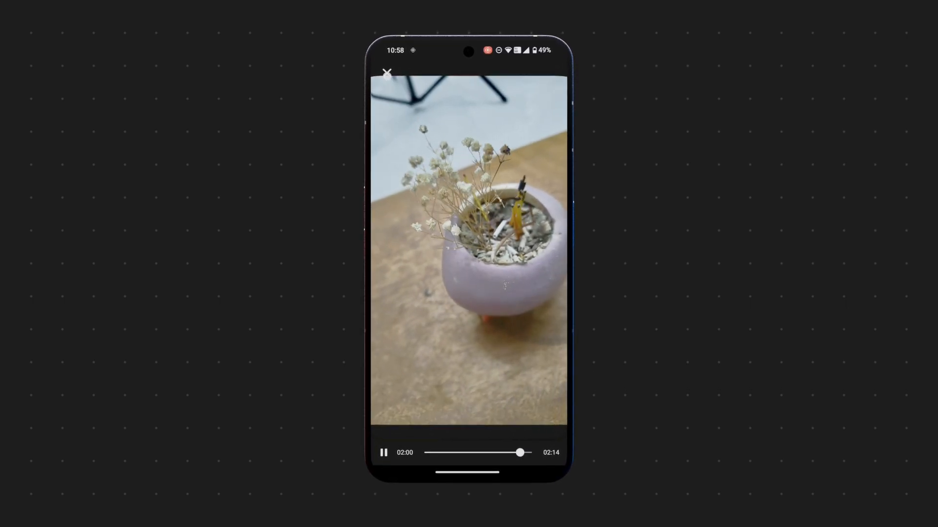
click(387, 72)
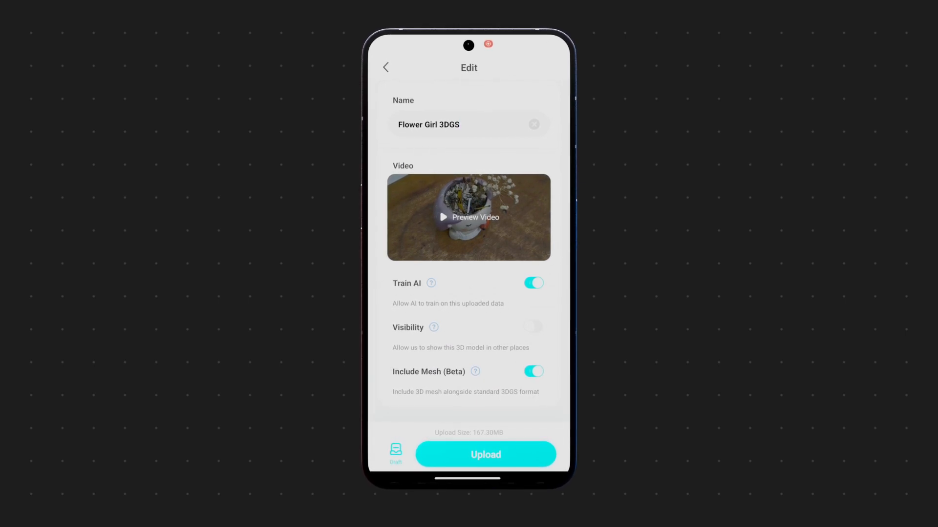
scroll(down, 3)
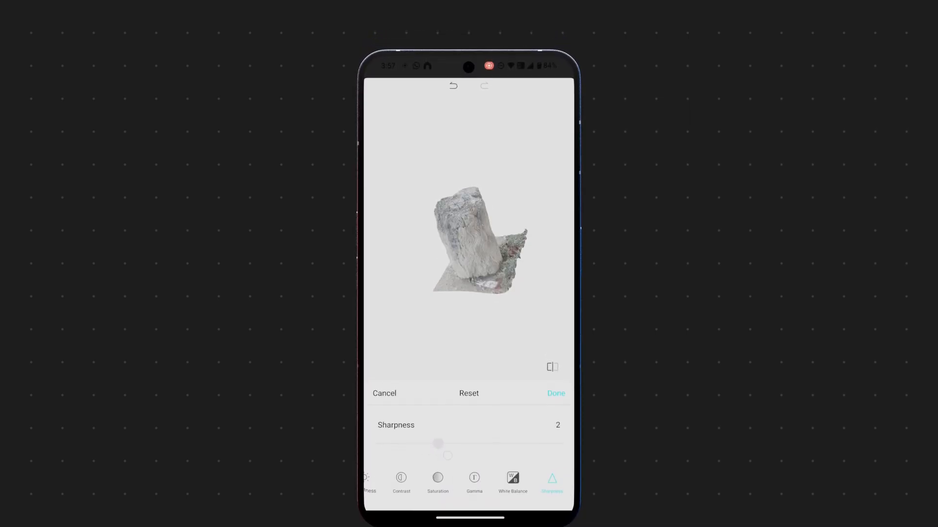
Step: Confirm sharpness 2, then export the stump as rigged FBX with quad mesh and PBR materials
click(555, 392)
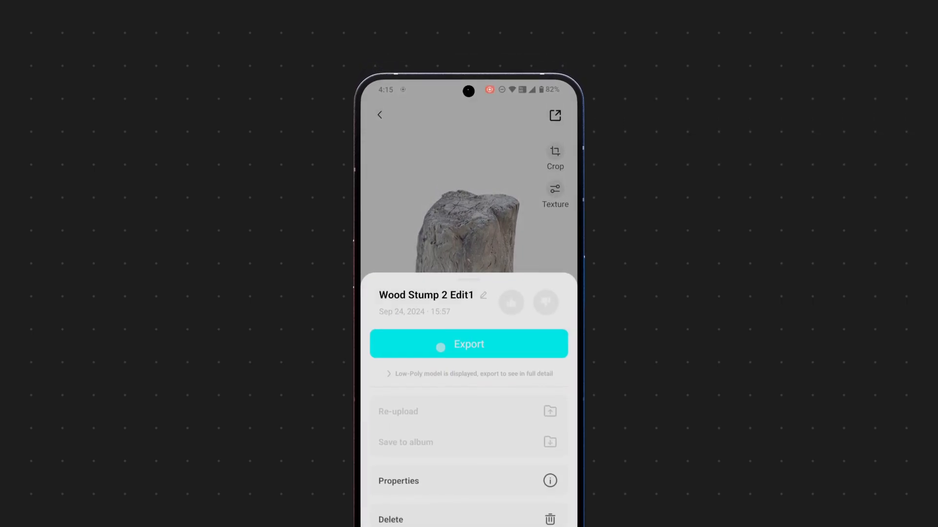
click(469, 344)
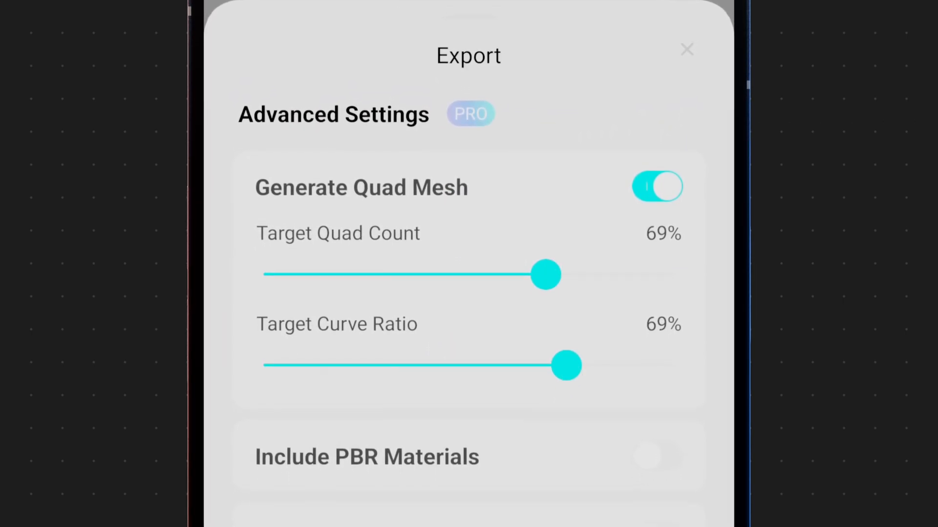
scroll(down, 3)
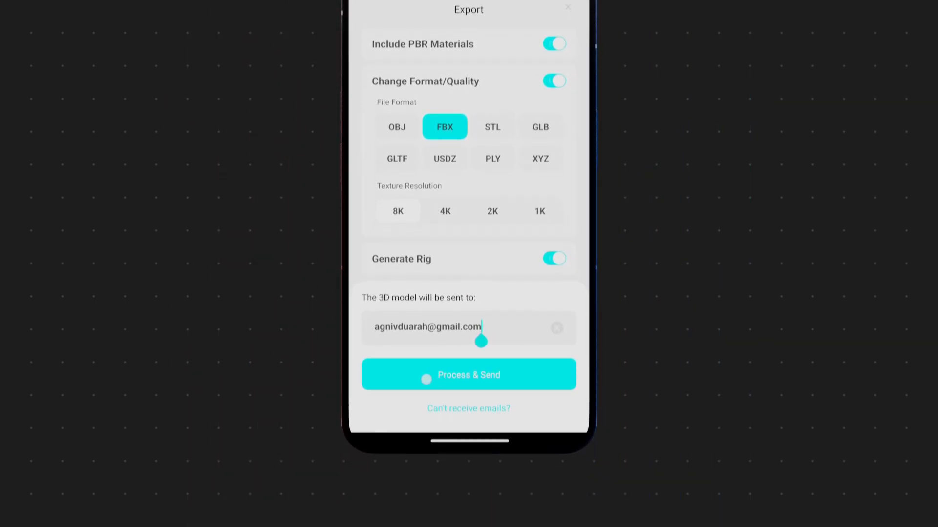
click(468, 374)
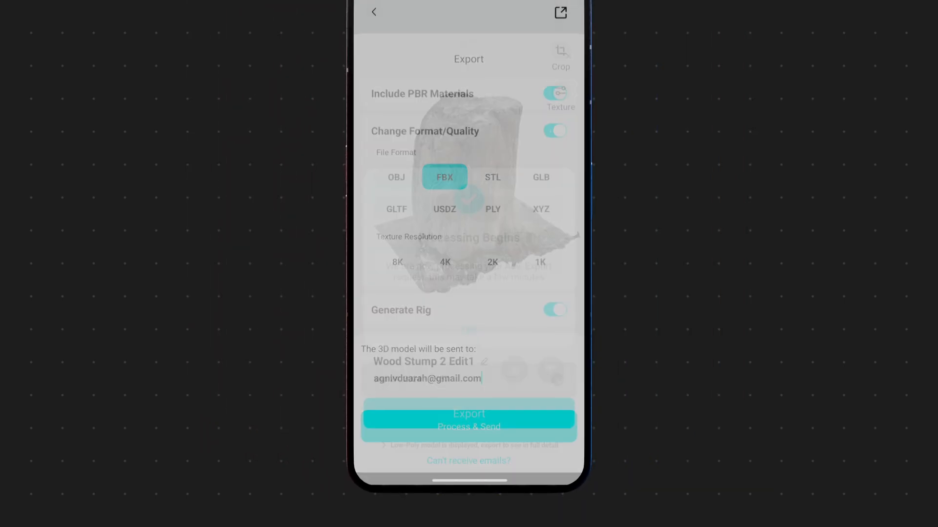
click(468, 417)
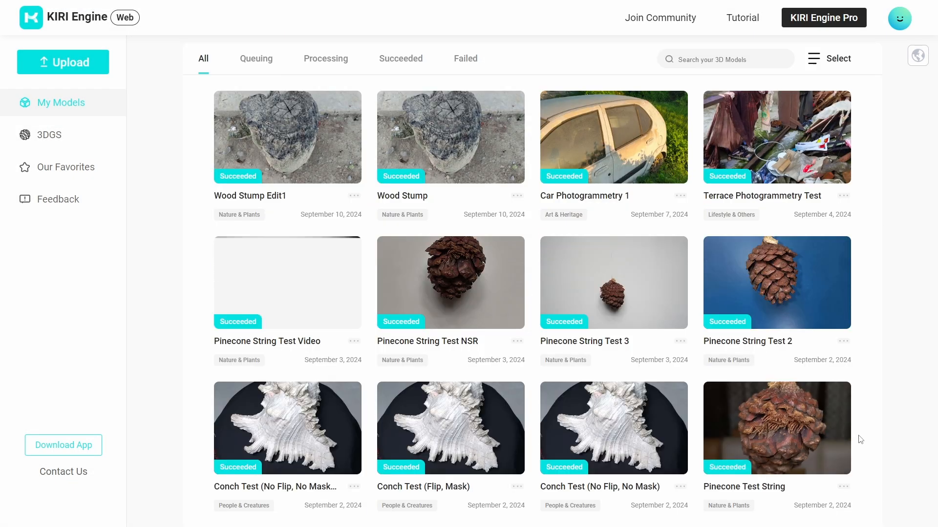
Step: Start a new Photo Mode upload and choose the photos for the scan
click(62, 62)
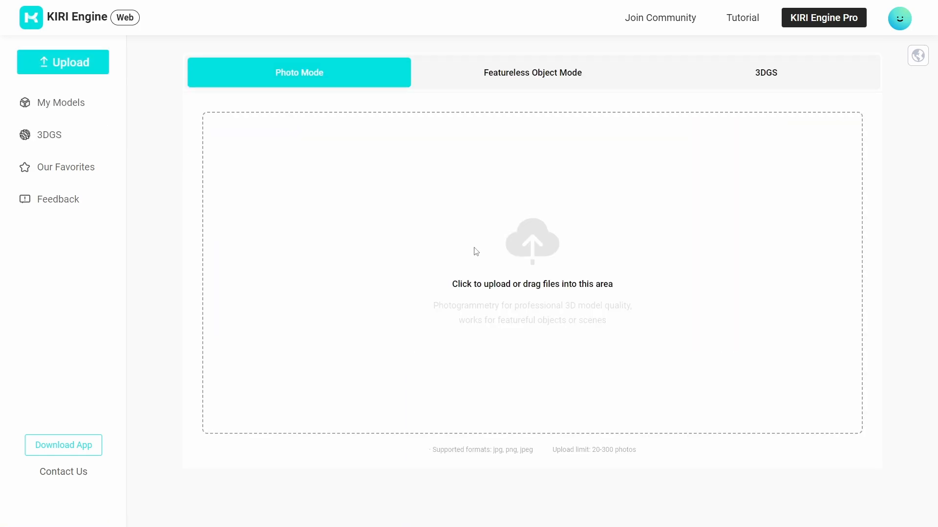
click(531, 269)
text(Bowl P)
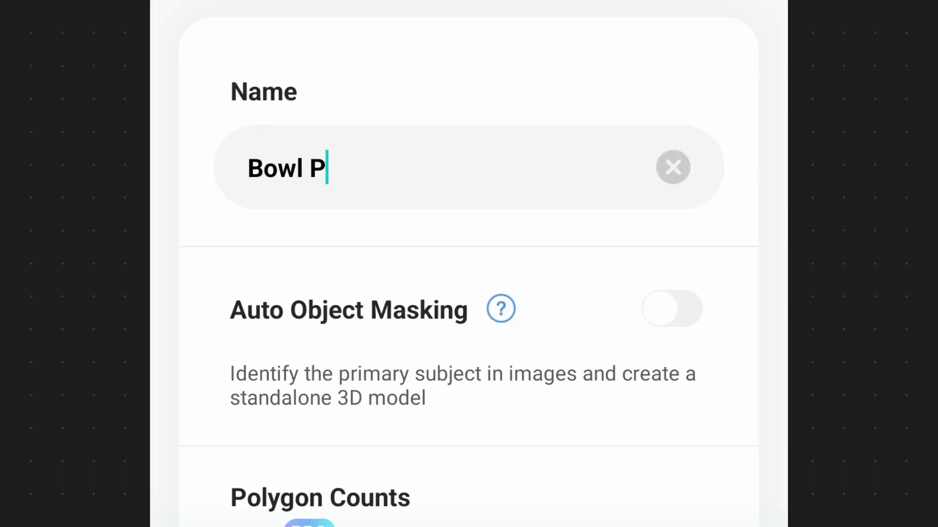
Step: Finish the bowl project name by adding 'S 1' after 'Bowl P'
text(S 1)
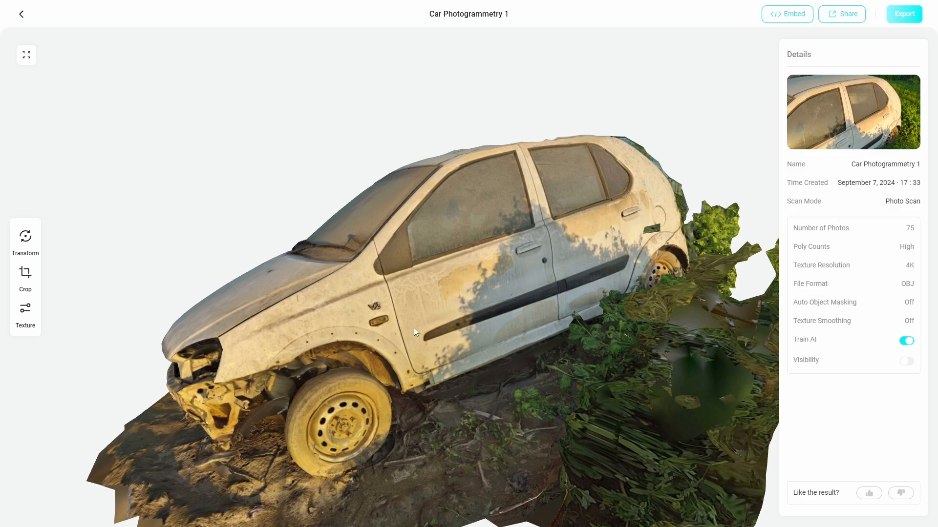
mouse_move(453, 311)
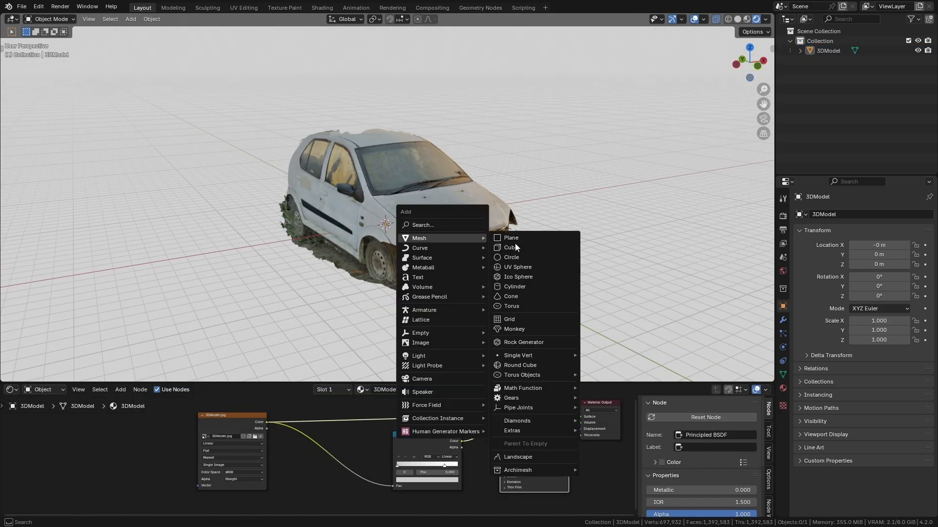
Step: Add a new mesh object, then return from the node editor to the scene layout
click(510, 238)
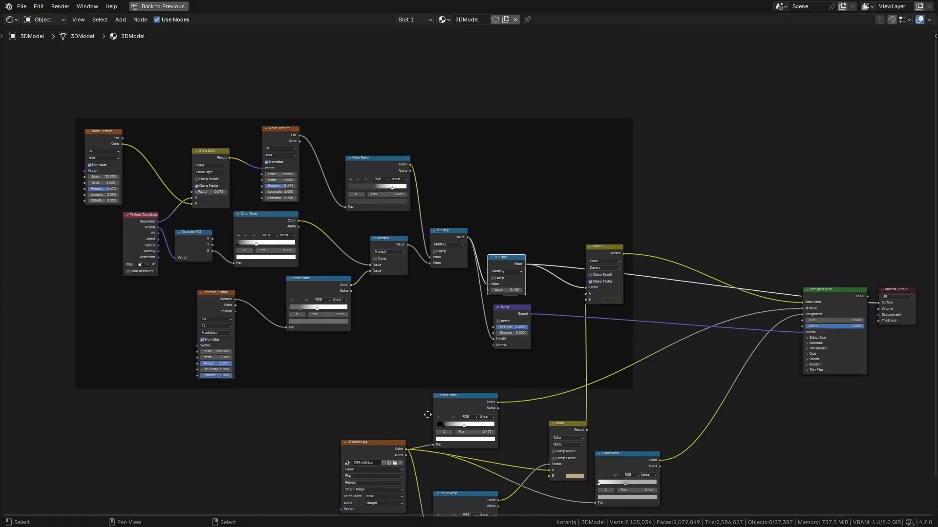
click(142, 7)
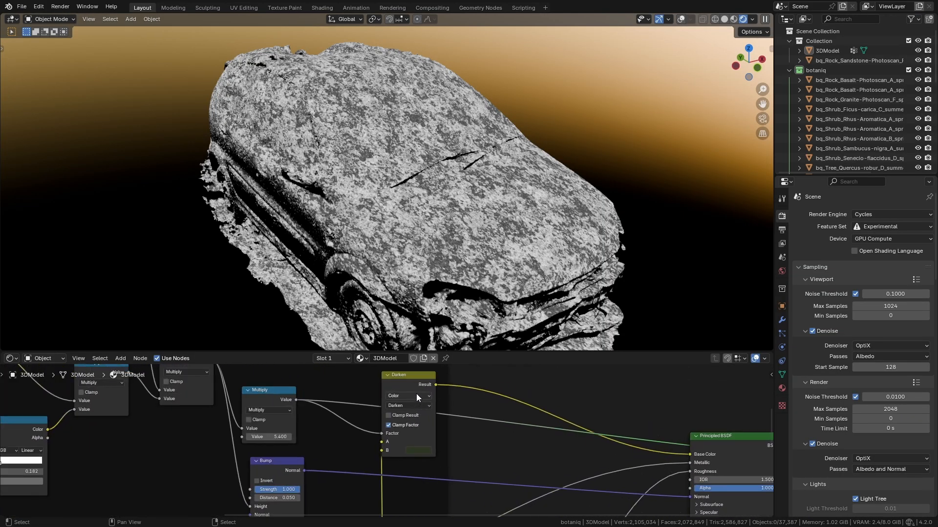